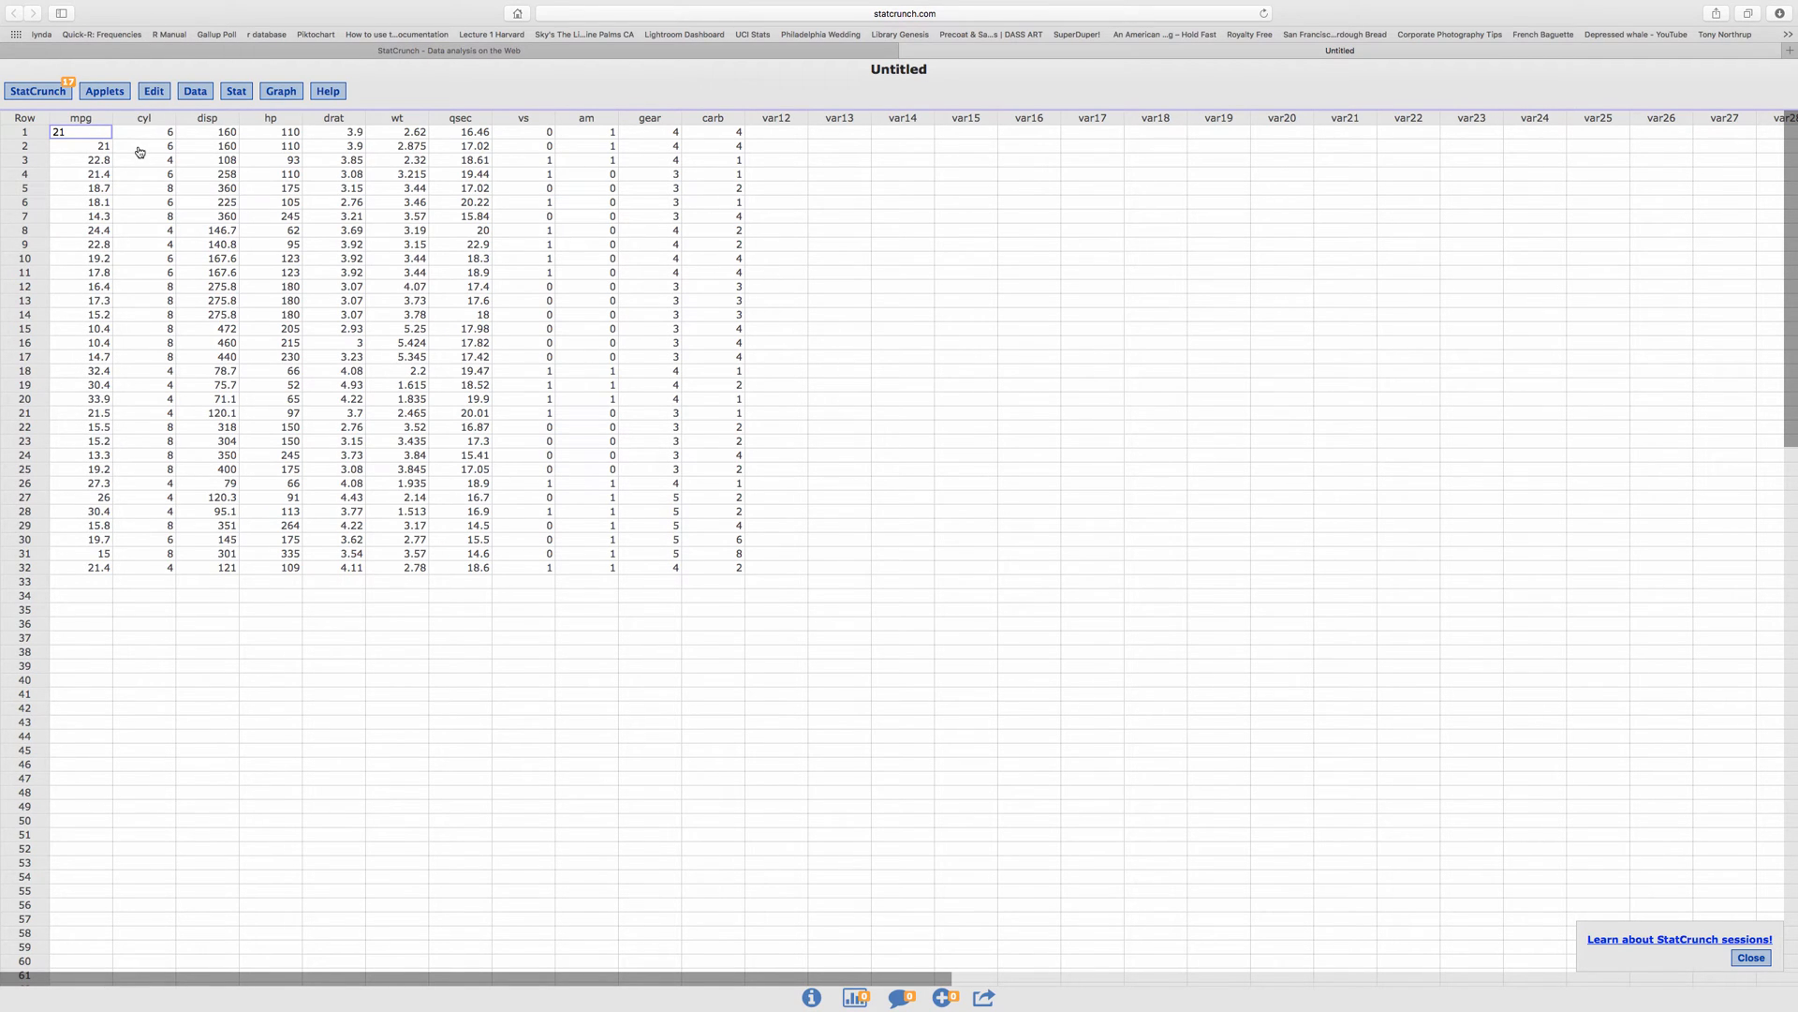
mouse_move(148, 122)
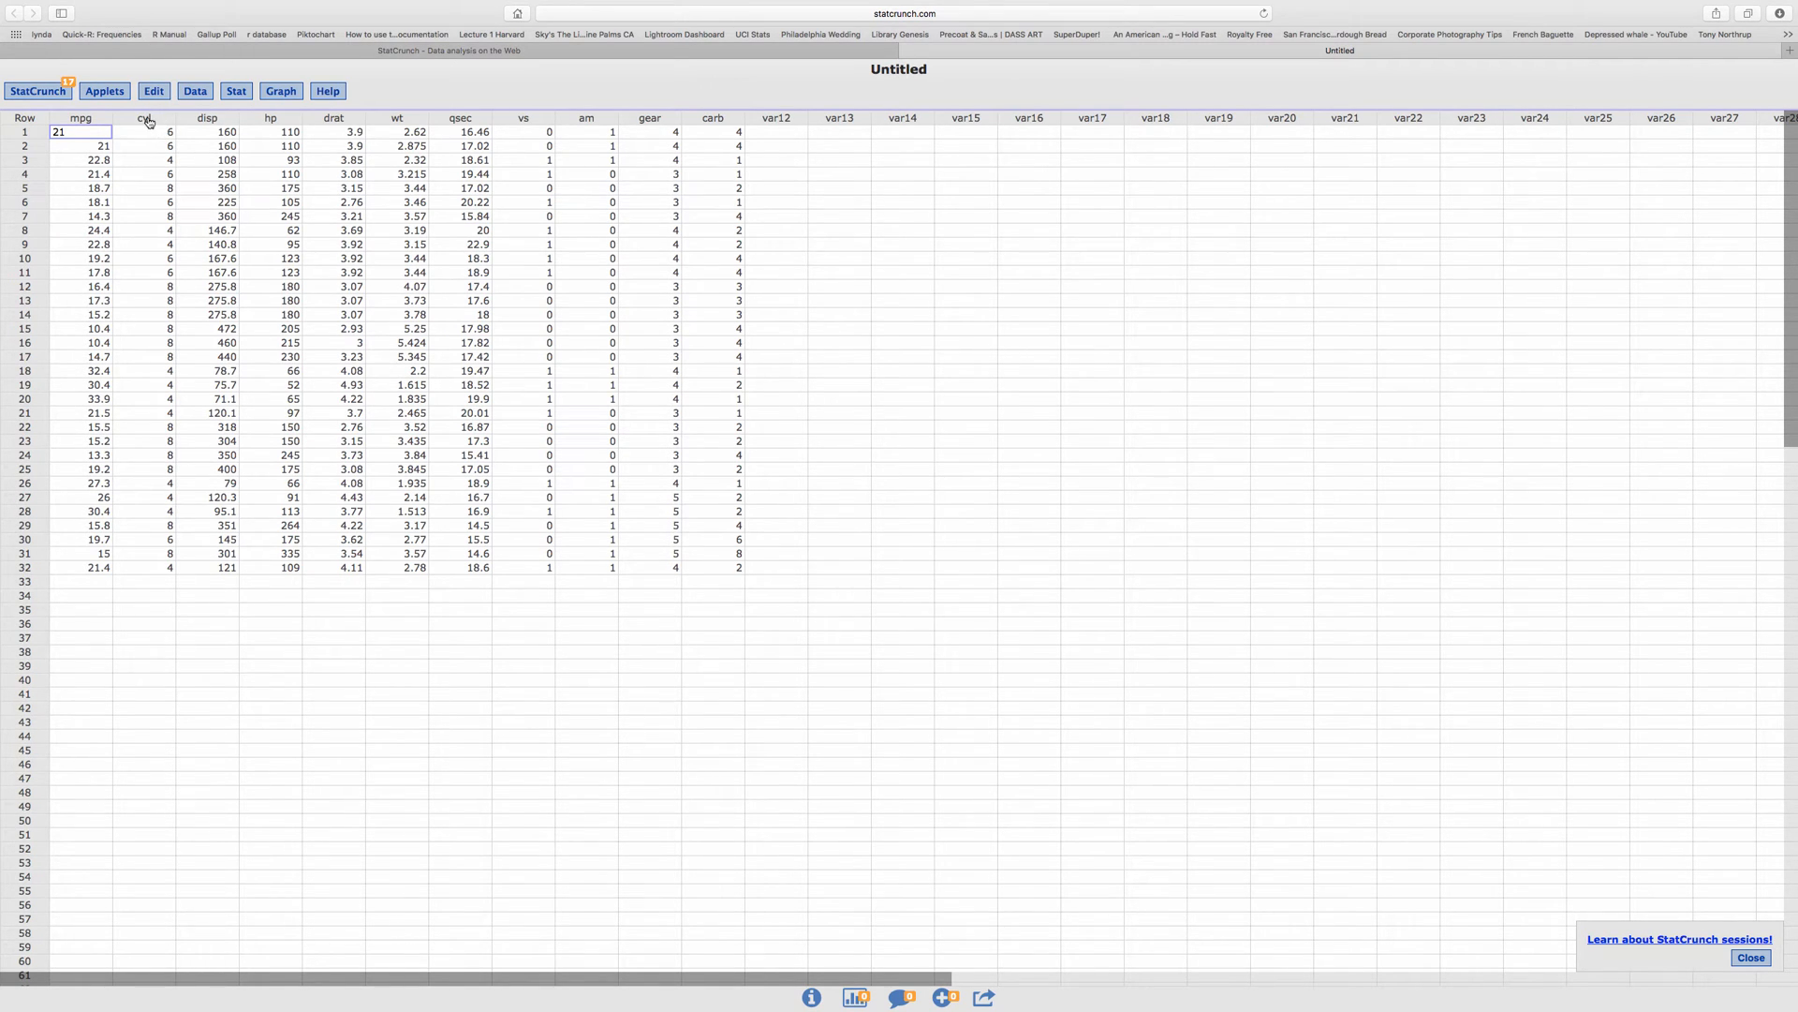
mouse_move(135, 530)
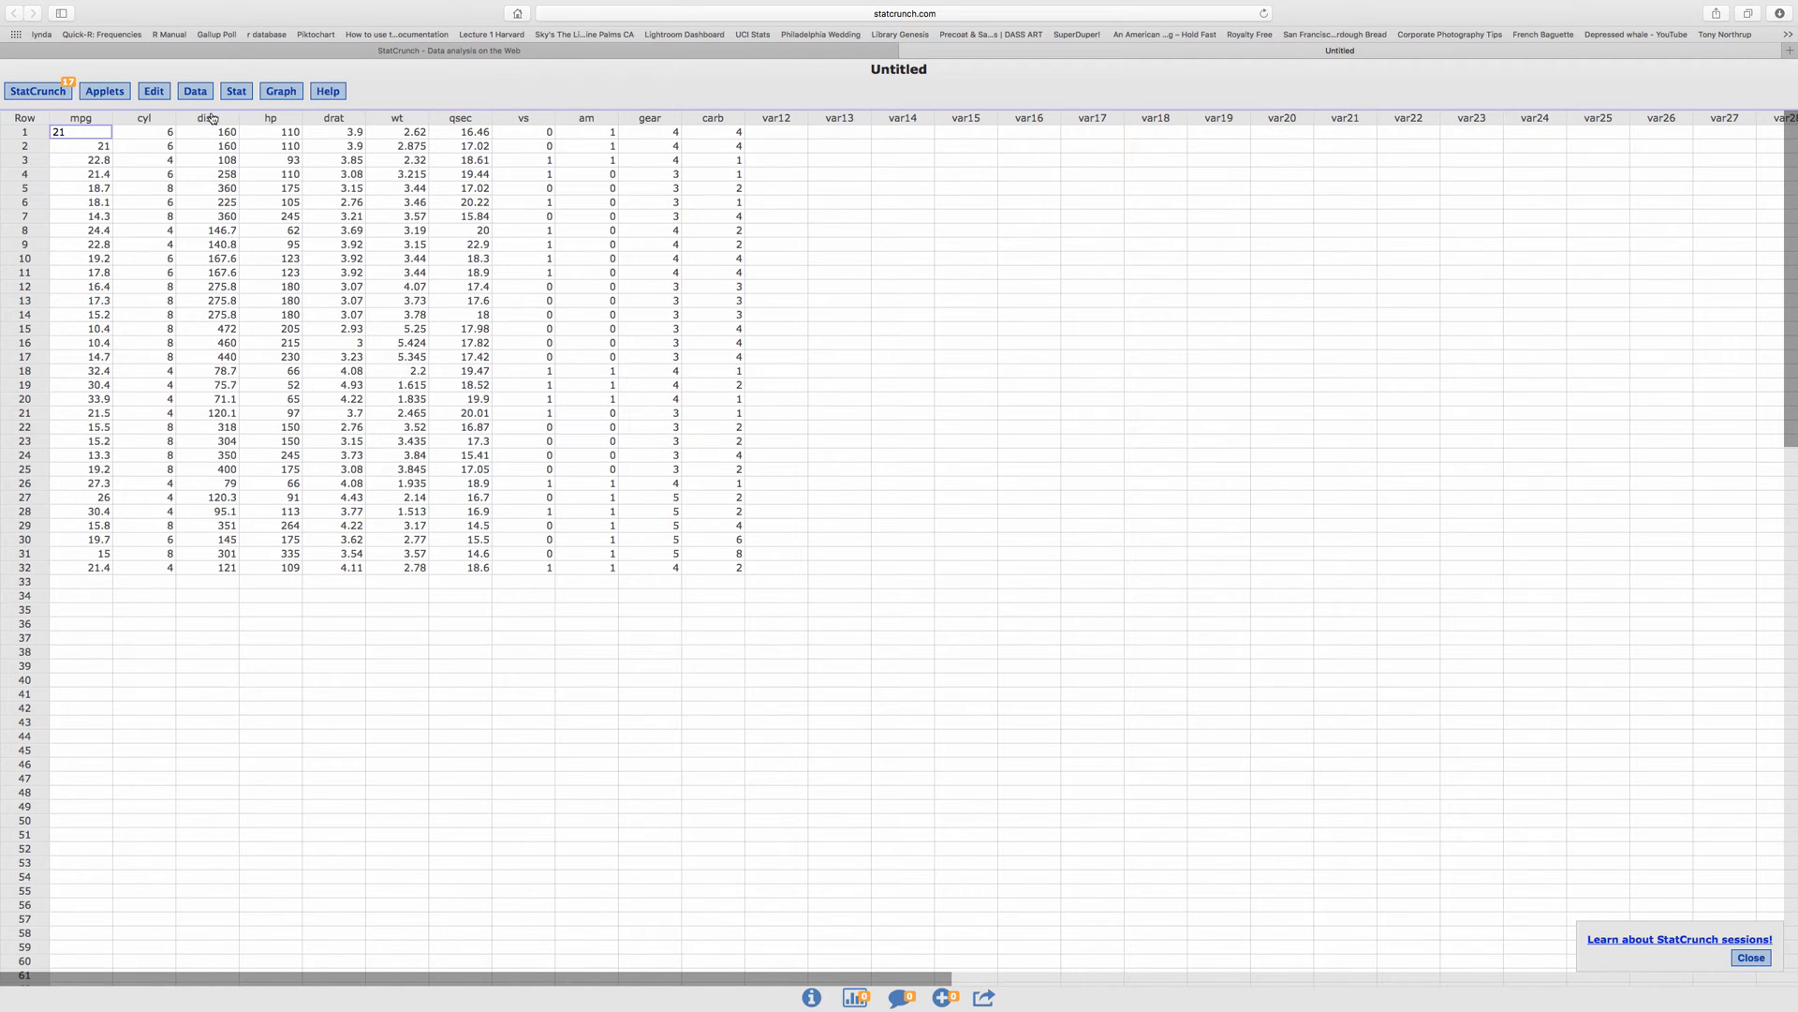
Start a Stat > Tables > Frequency table with cyl as the selected column.
left_click(236, 91)
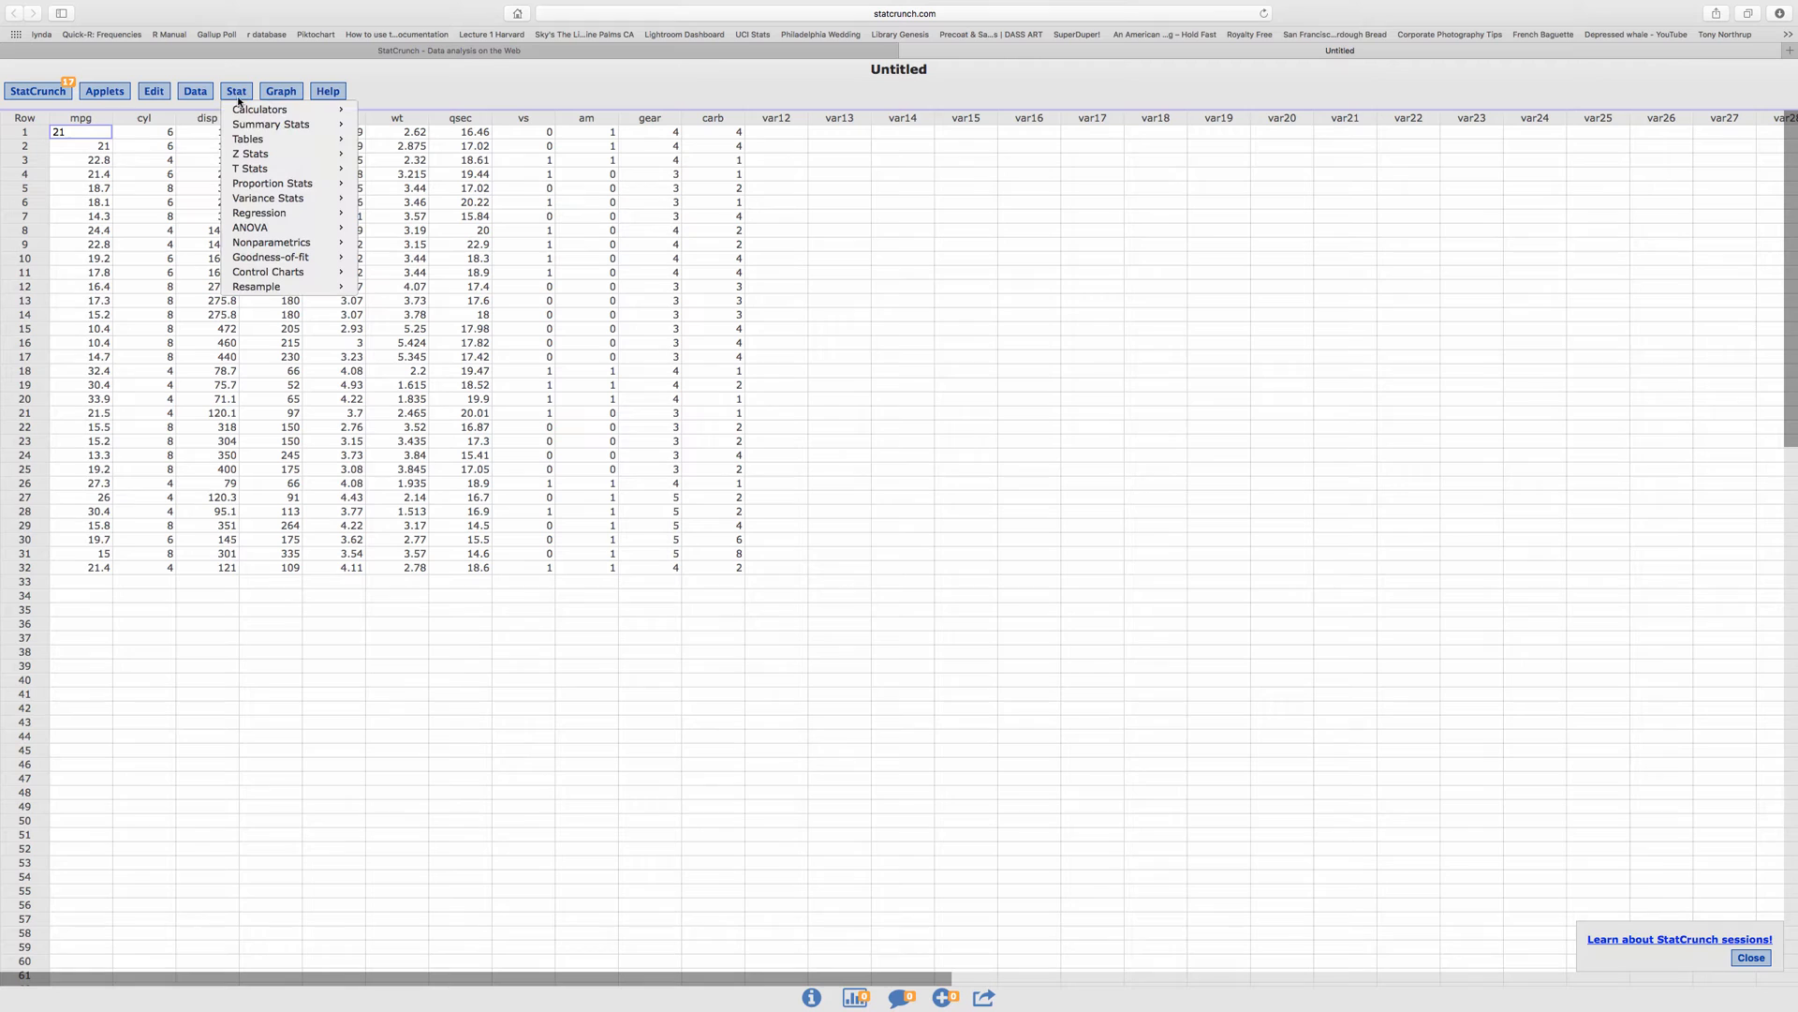
left_click(246, 139)
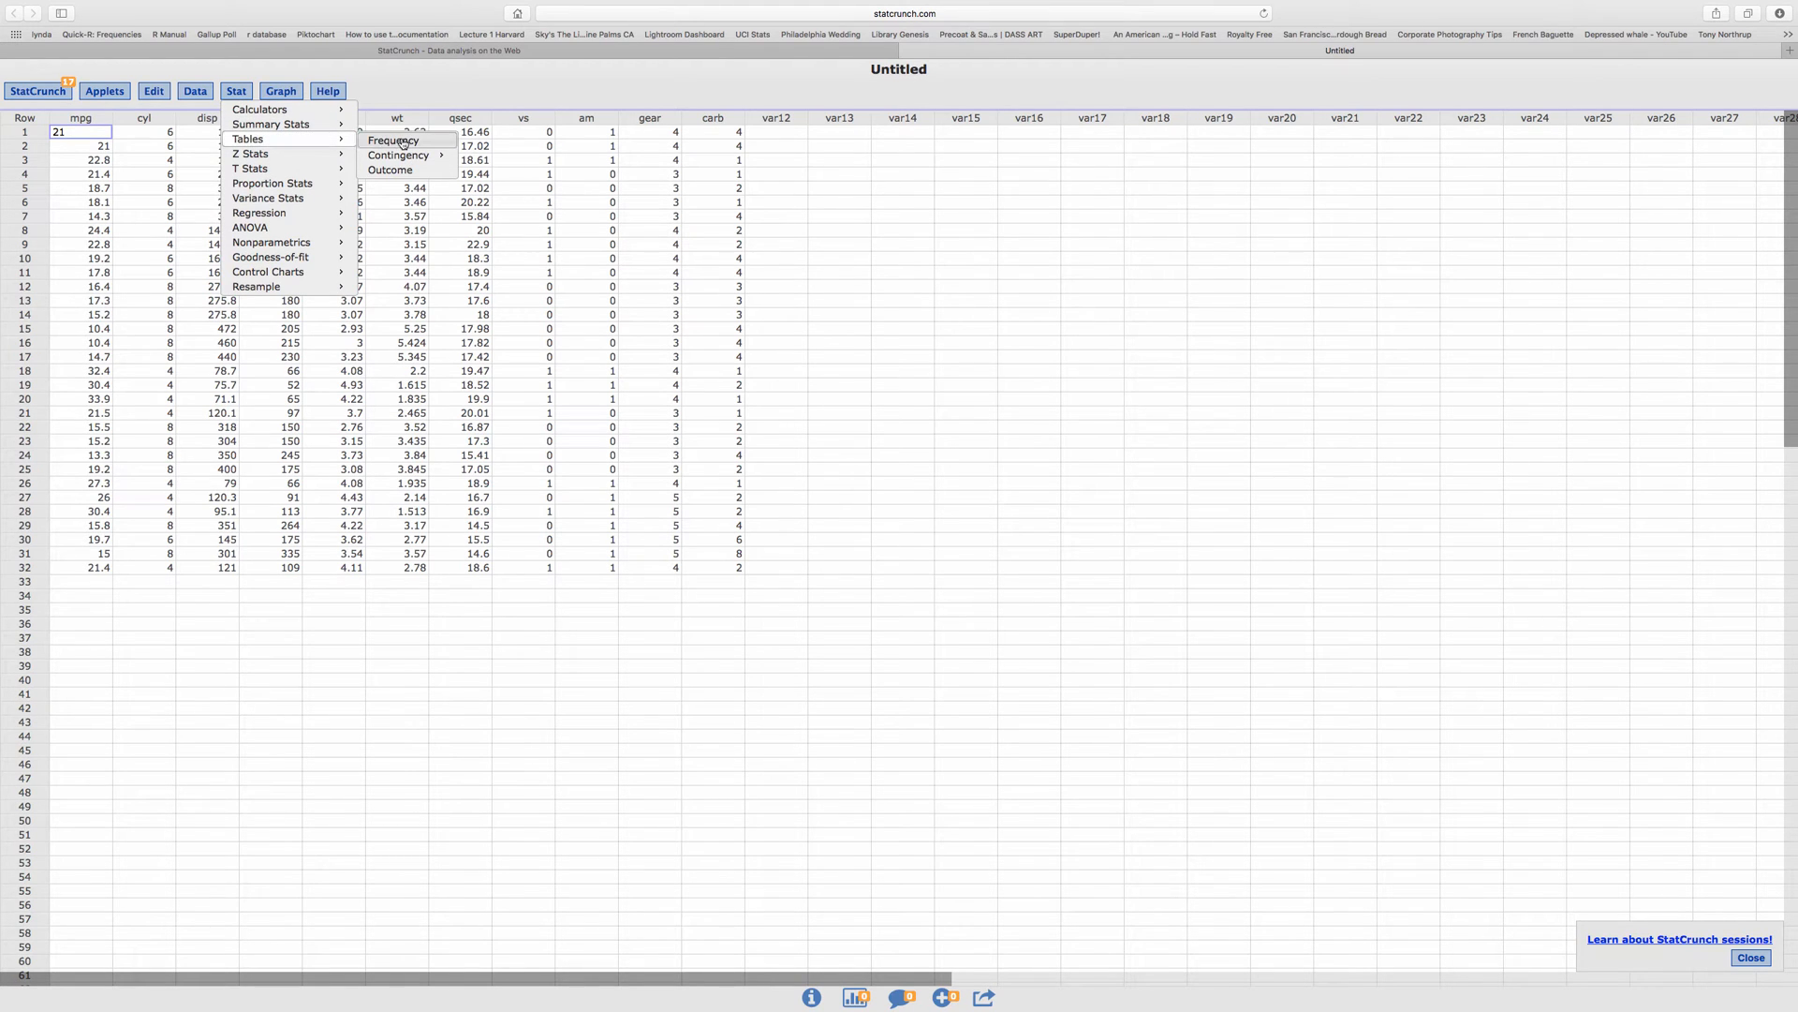
left_click(393, 140)
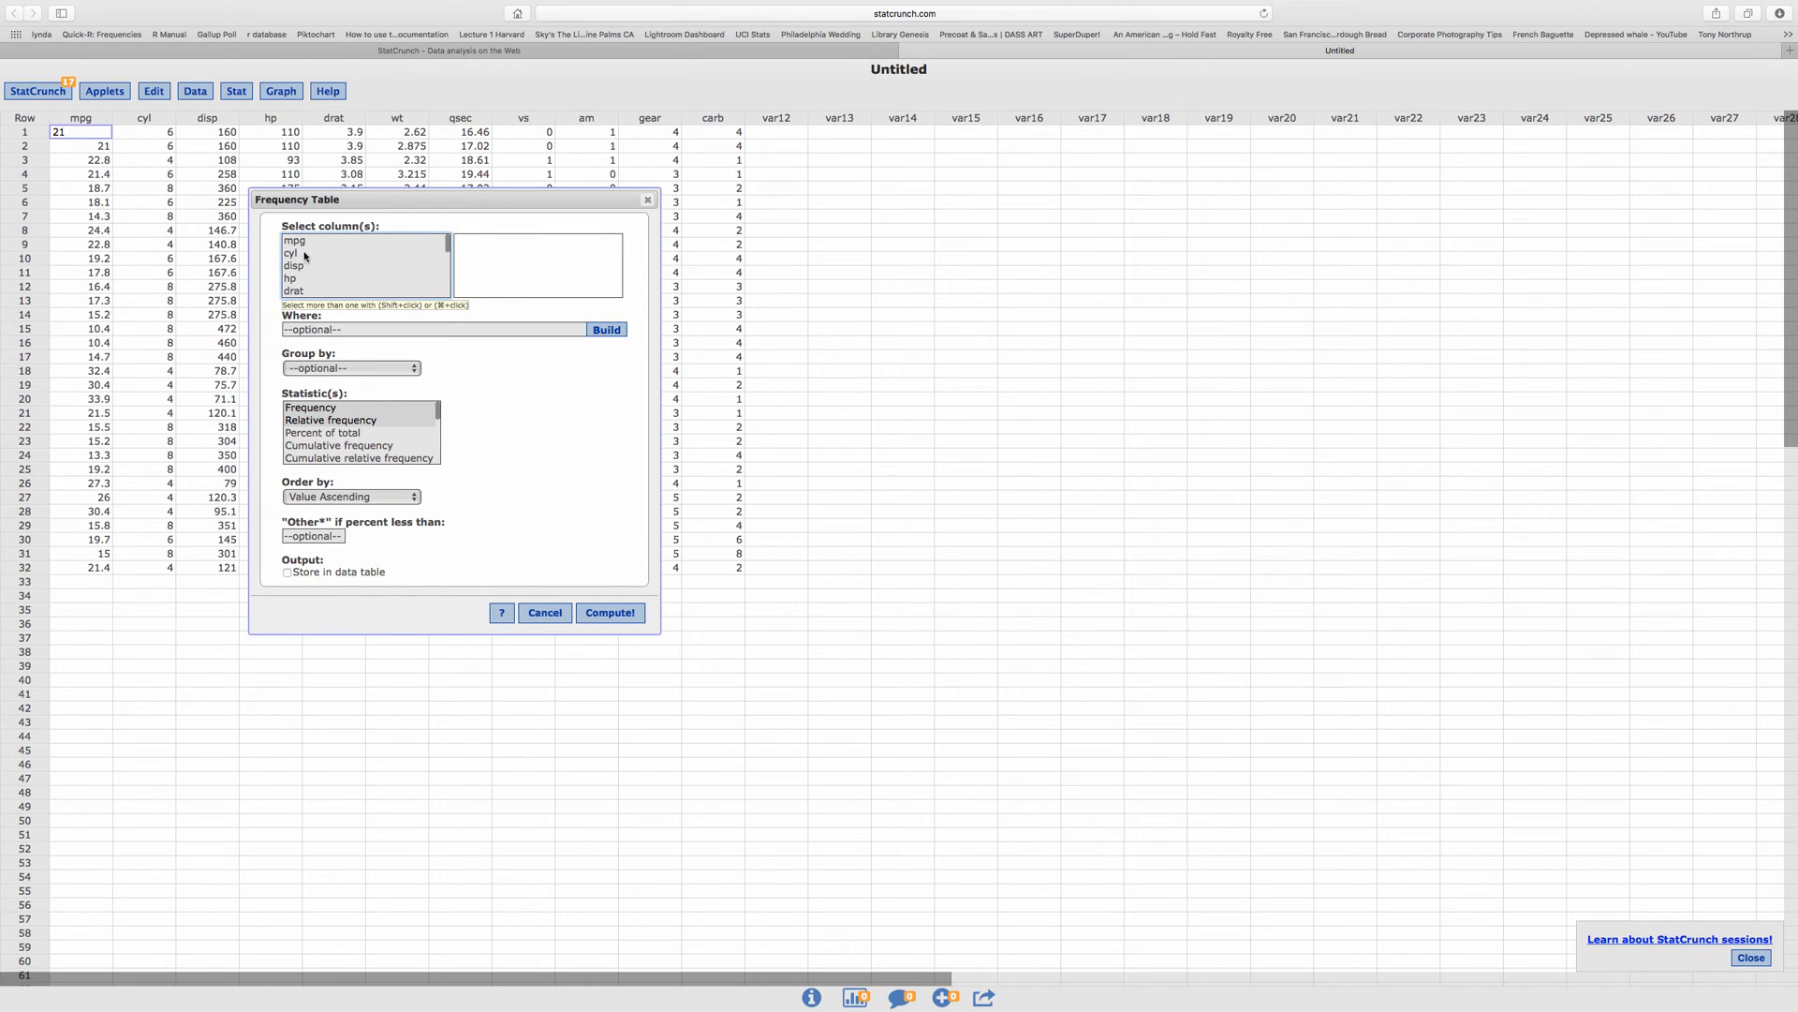
left_click(291, 253)
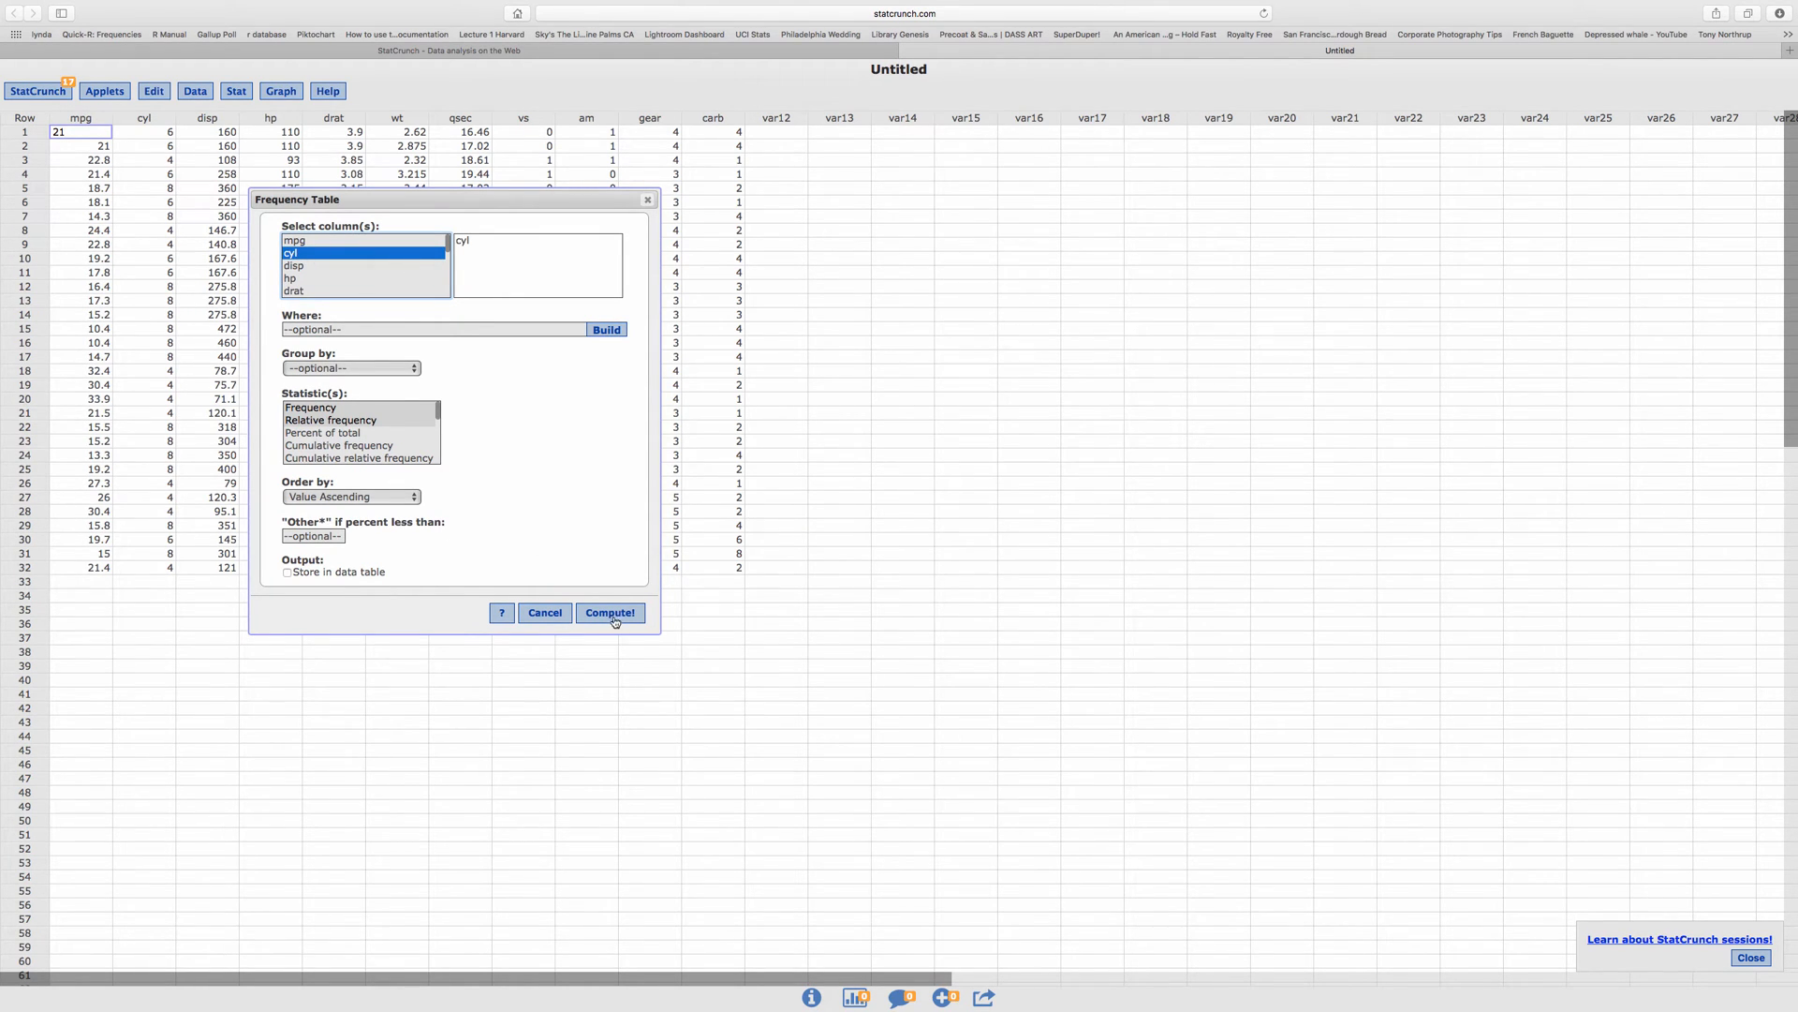
Compute the cyl table (4: 11, 6: 7, 8: 14) and open its Options.
left_click(608, 612)
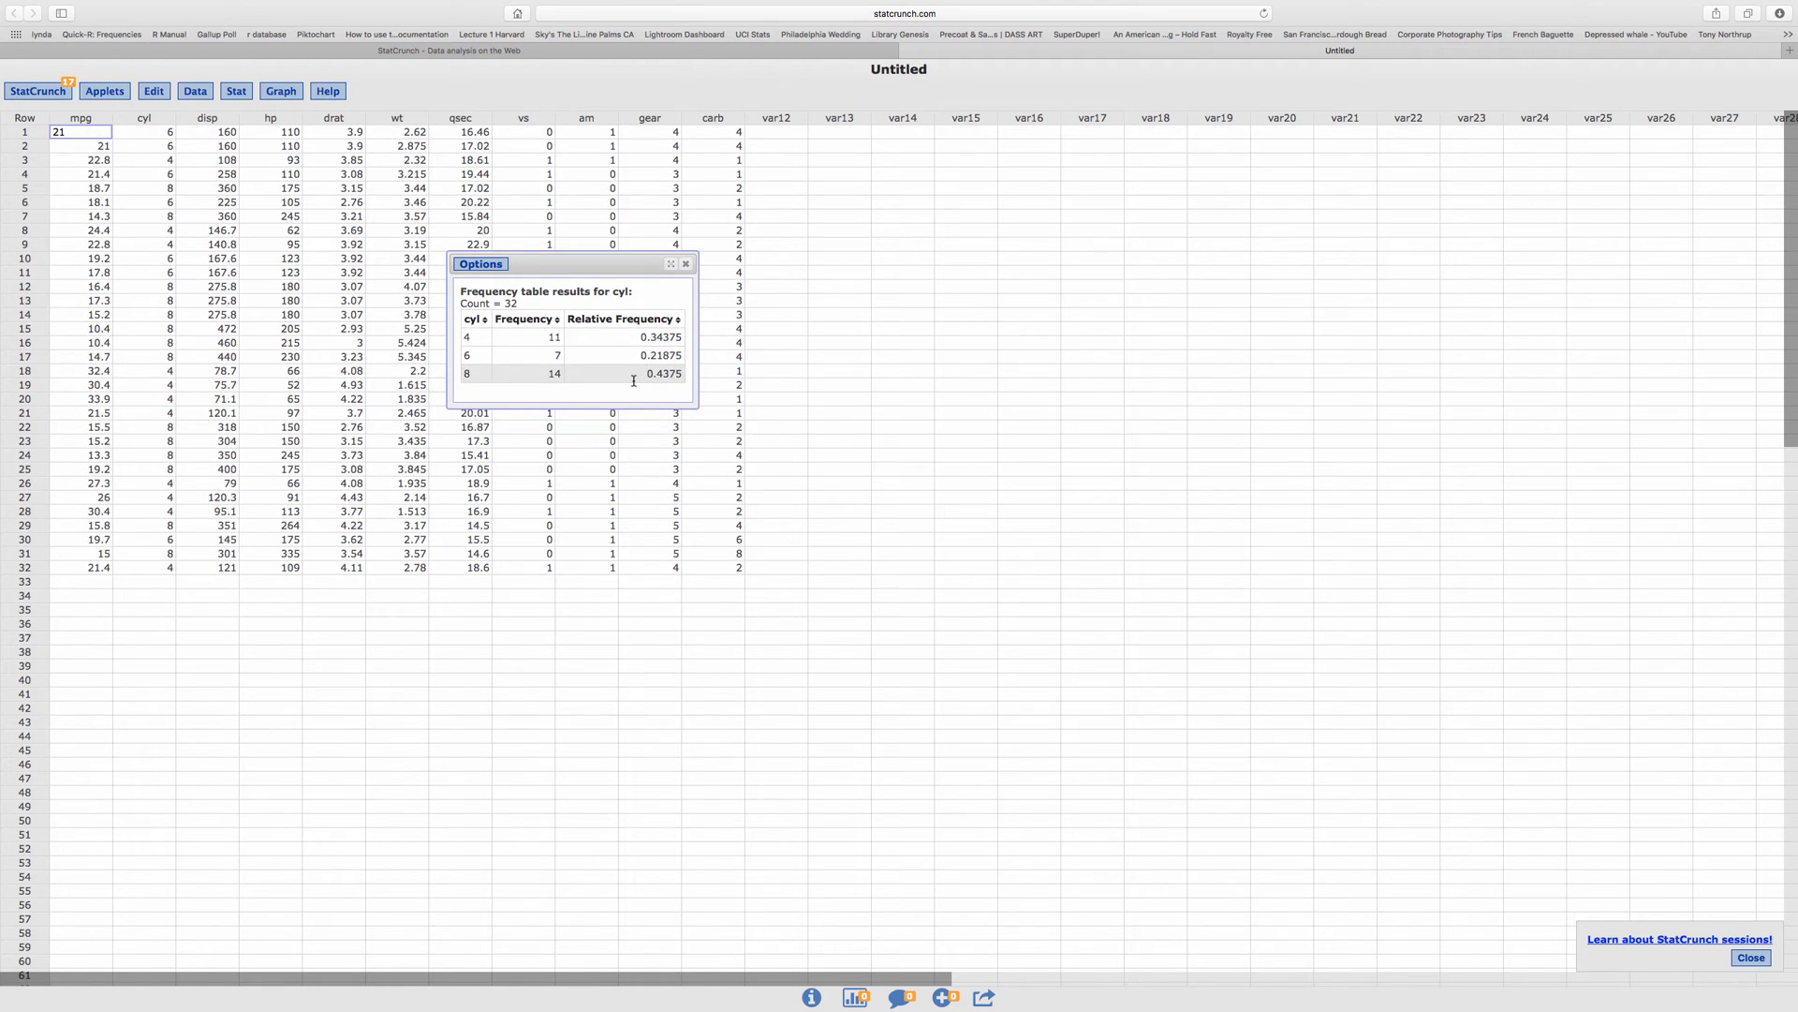
mouse_move(640, 398)
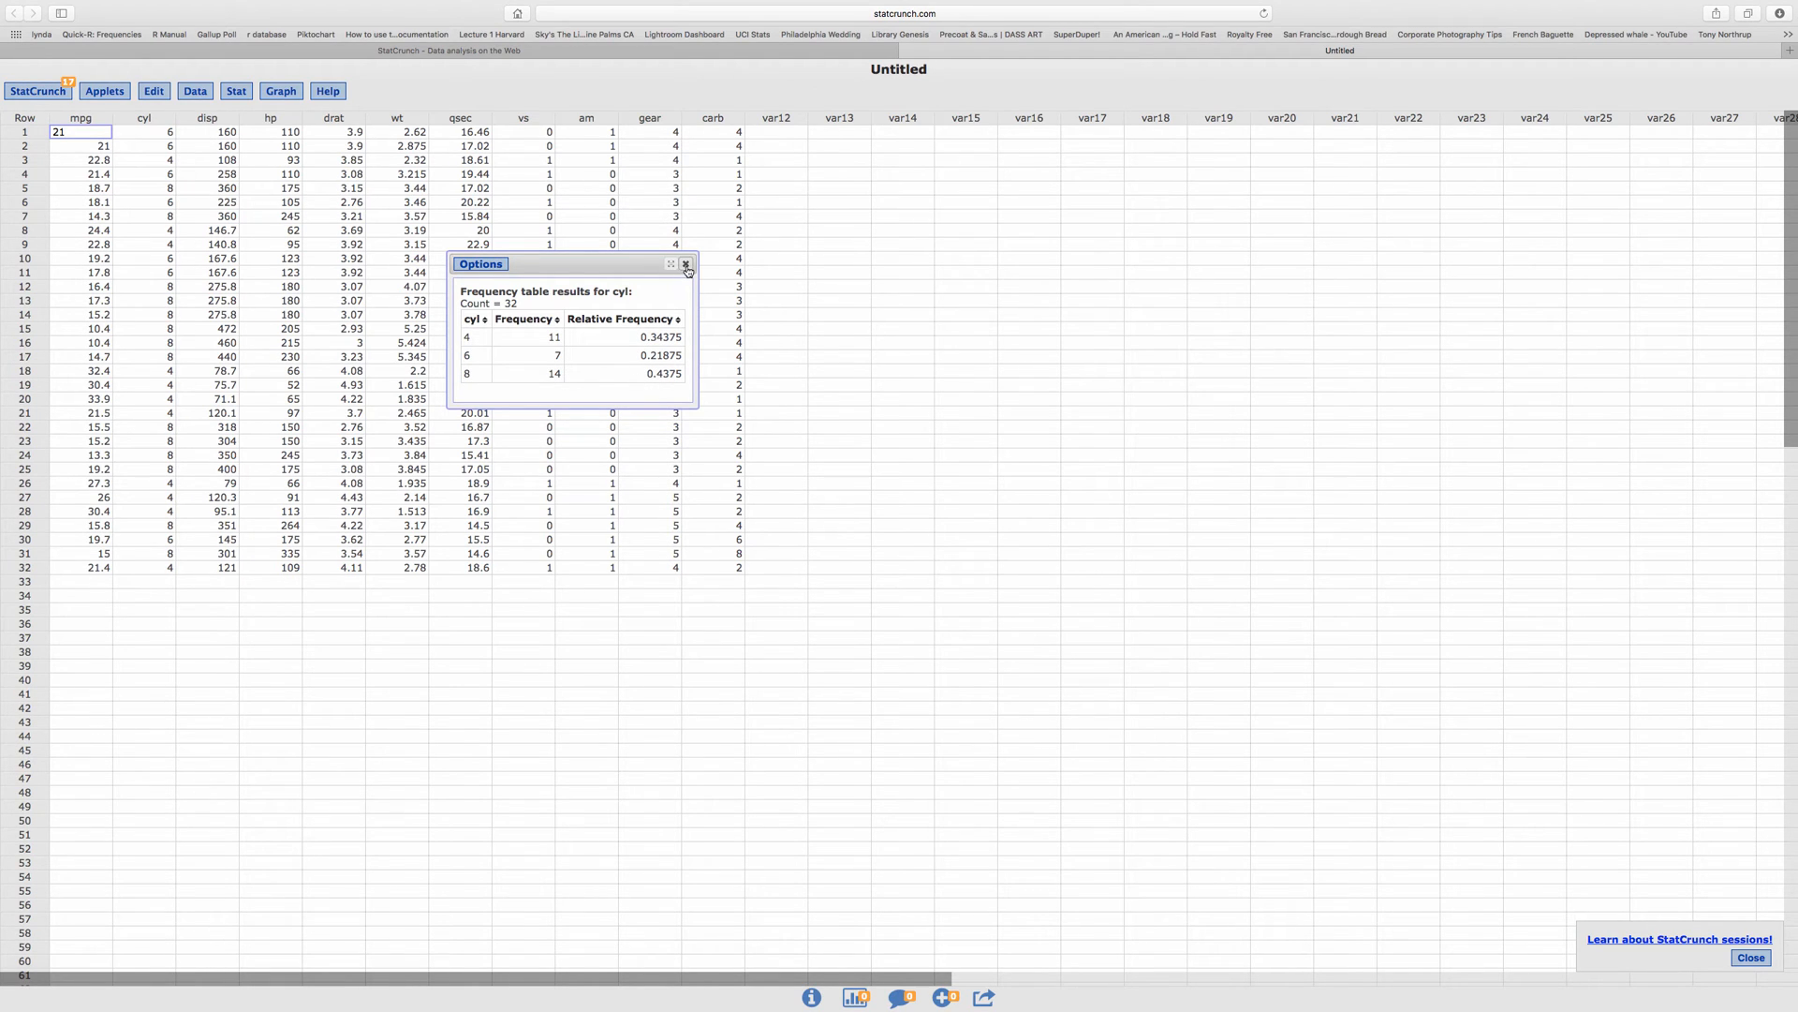
left_click(480, 264)
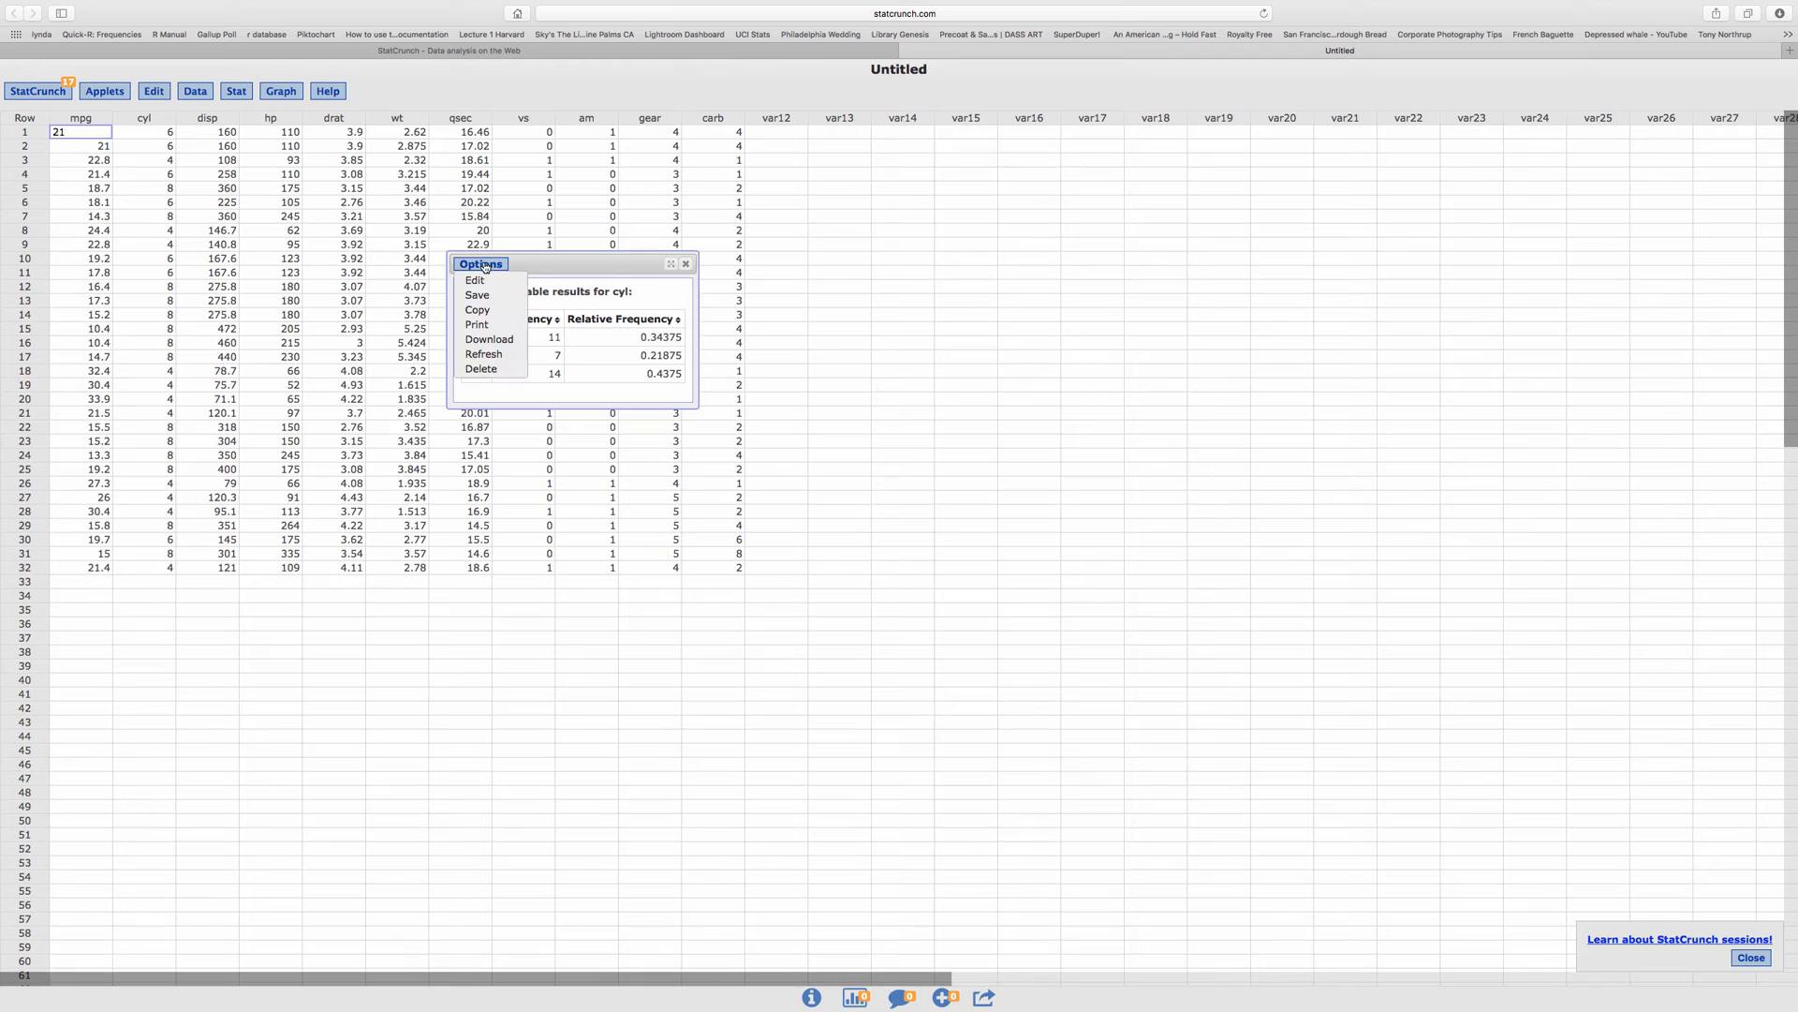
Edit the frequency table to use mpg instead of cyl and compute it.
left_click(475, 281)
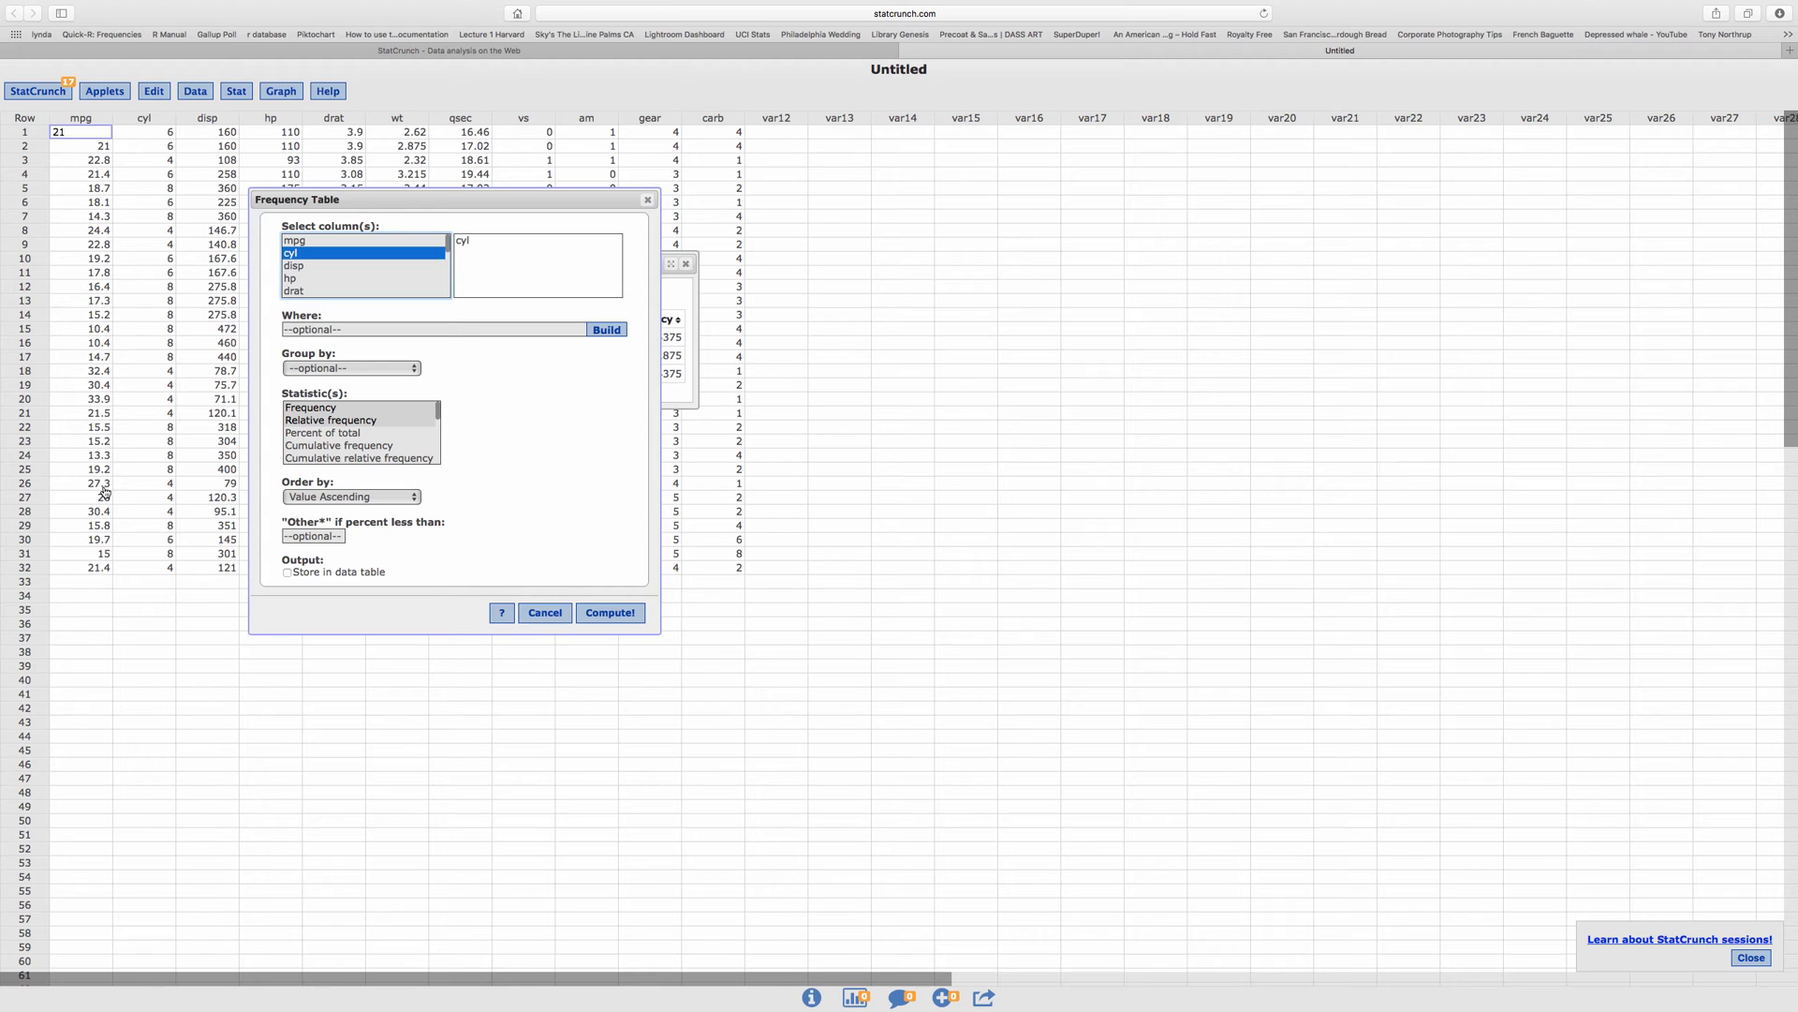
left_click(293, 254)
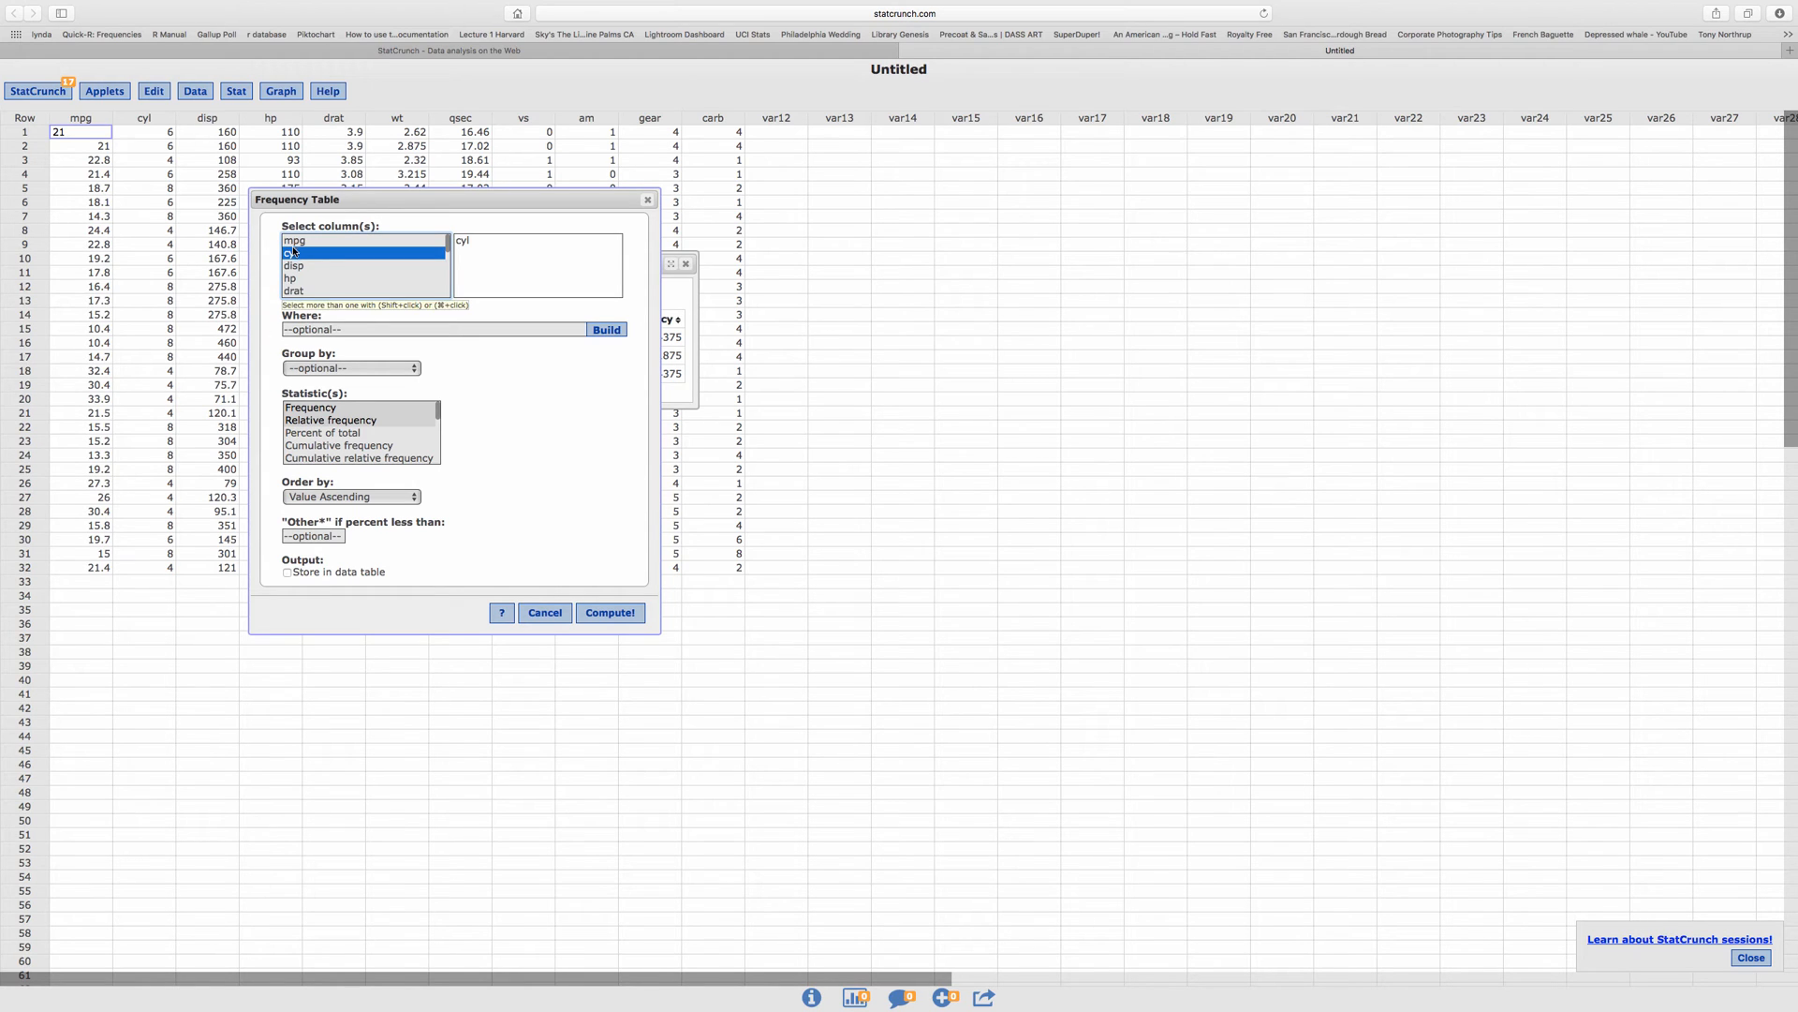
left_click(296, 241)
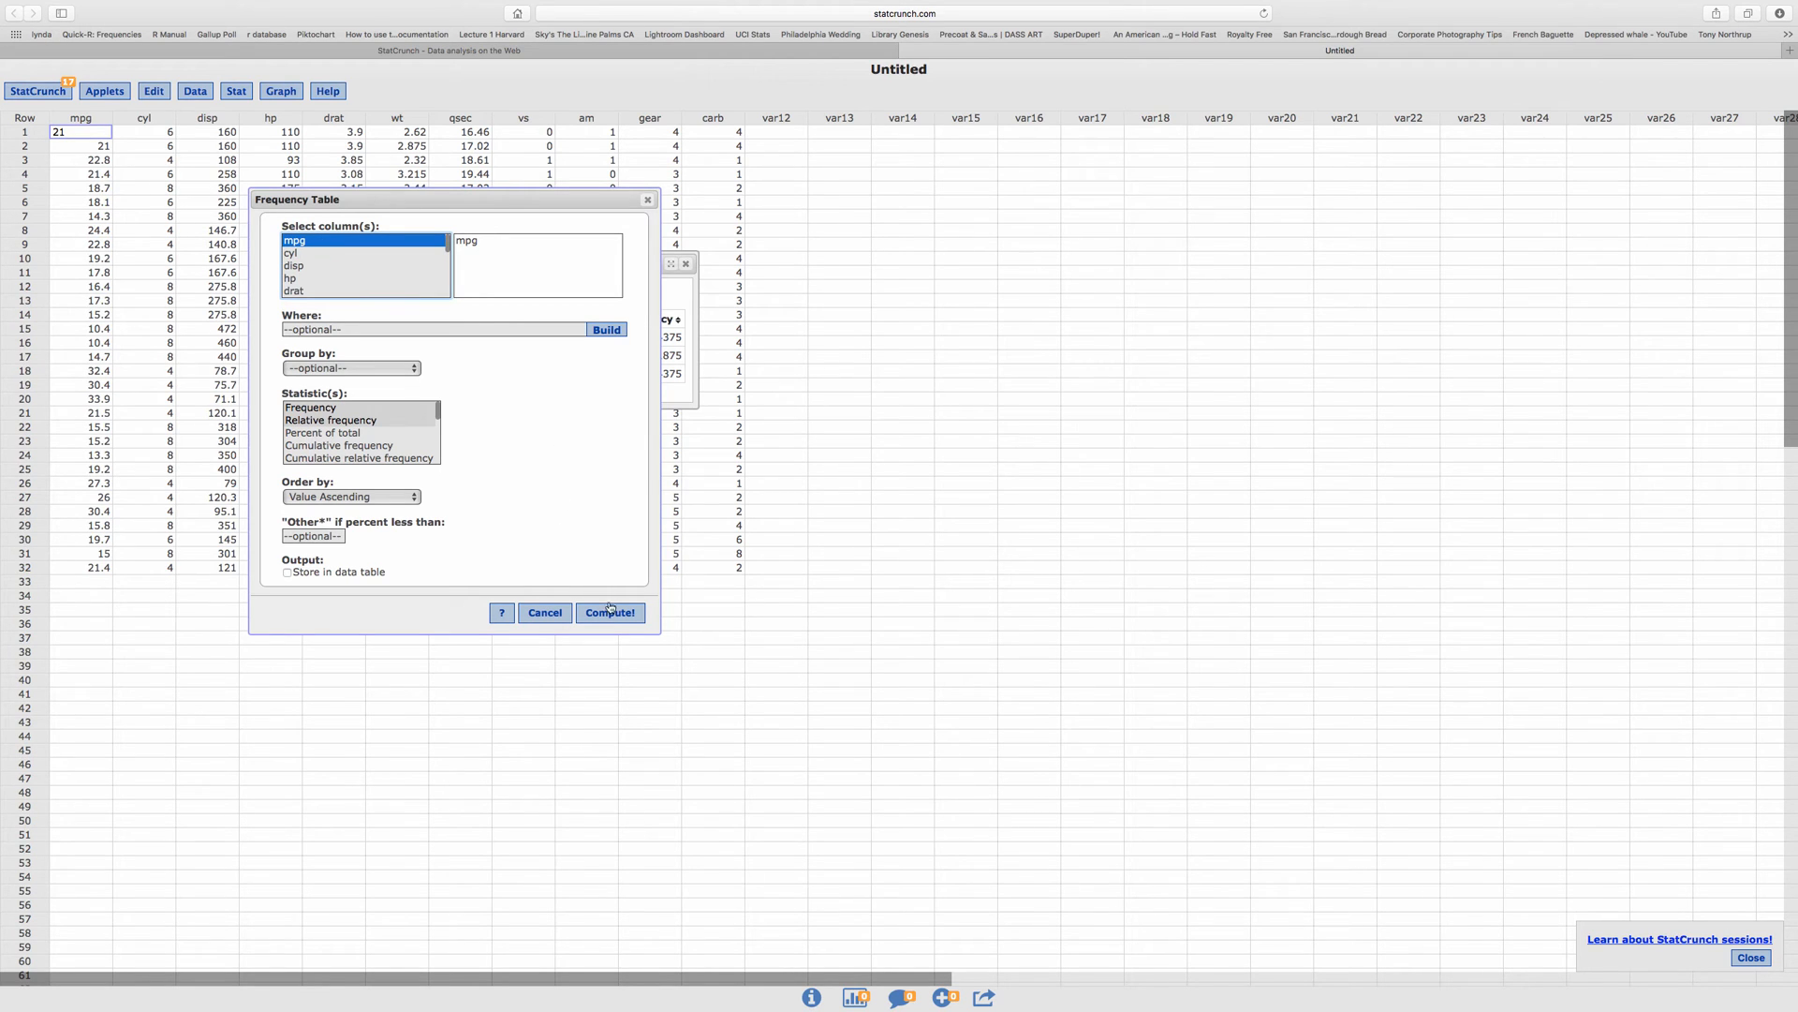
left_click(609, 612)
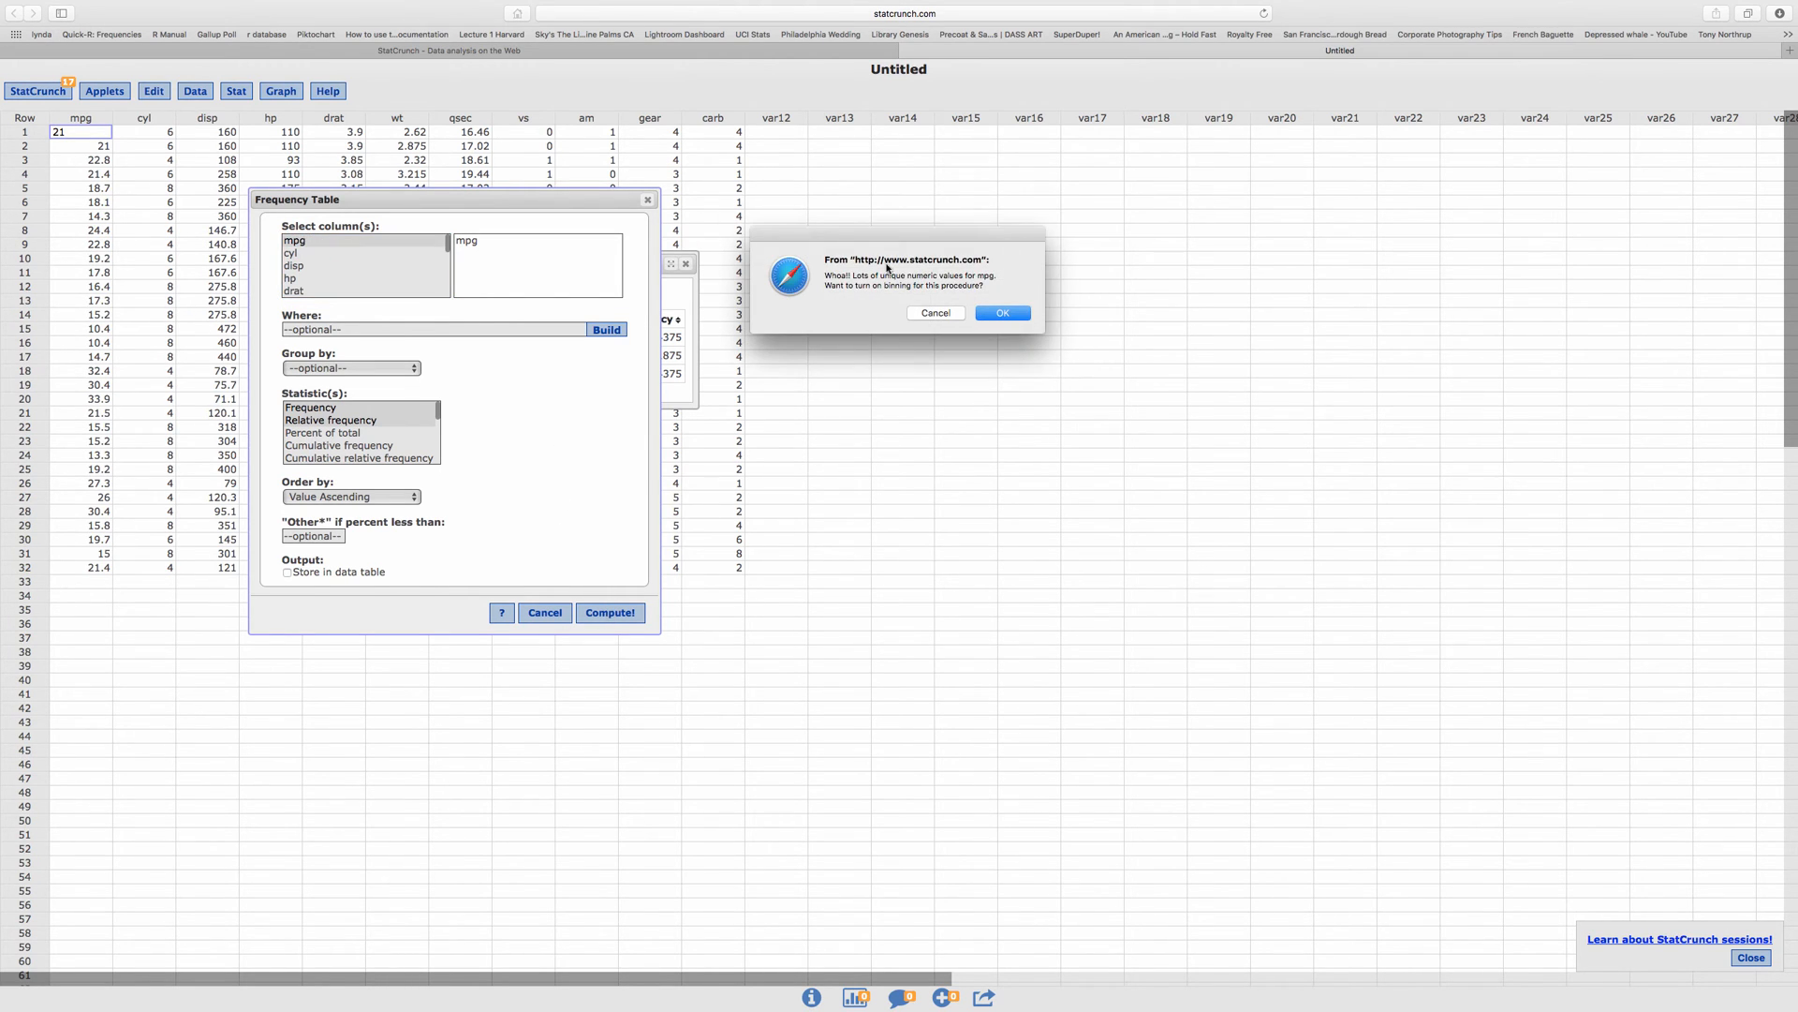
mouse_move(950, 295)
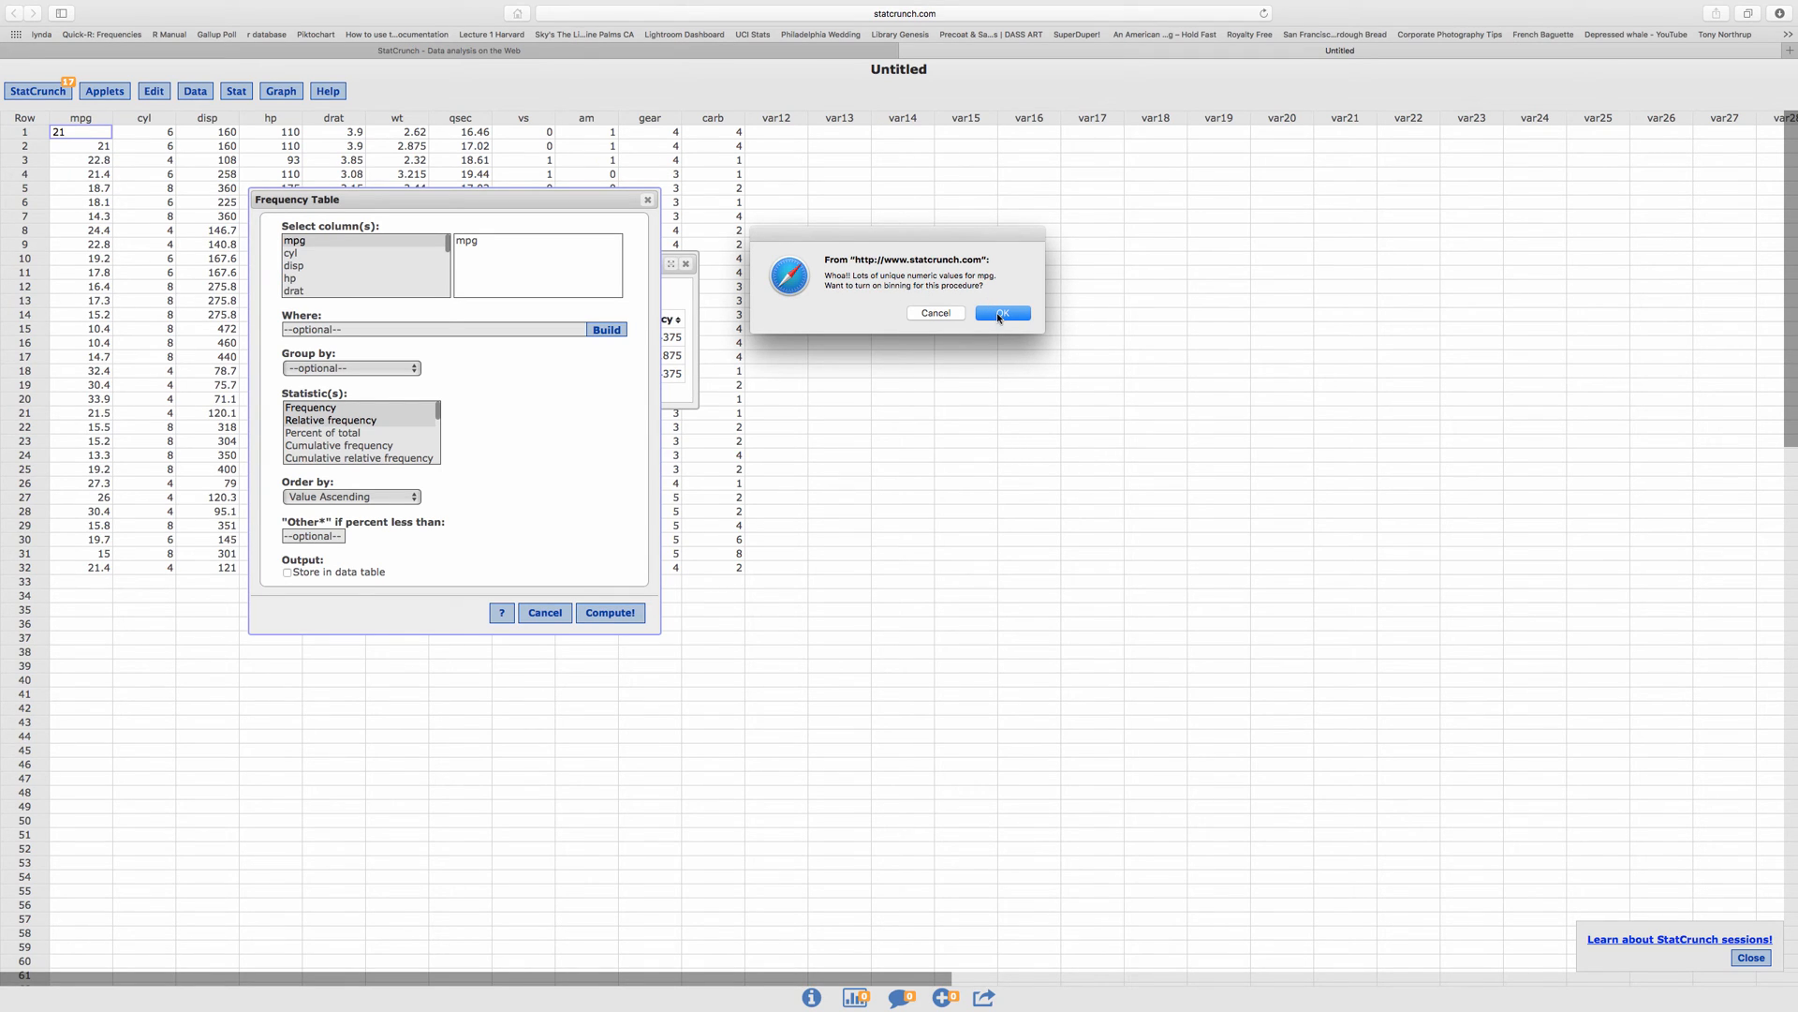
Accept the binning prompt to get mpg bins 10–15 through 30–35.
left_click(1001, 313)
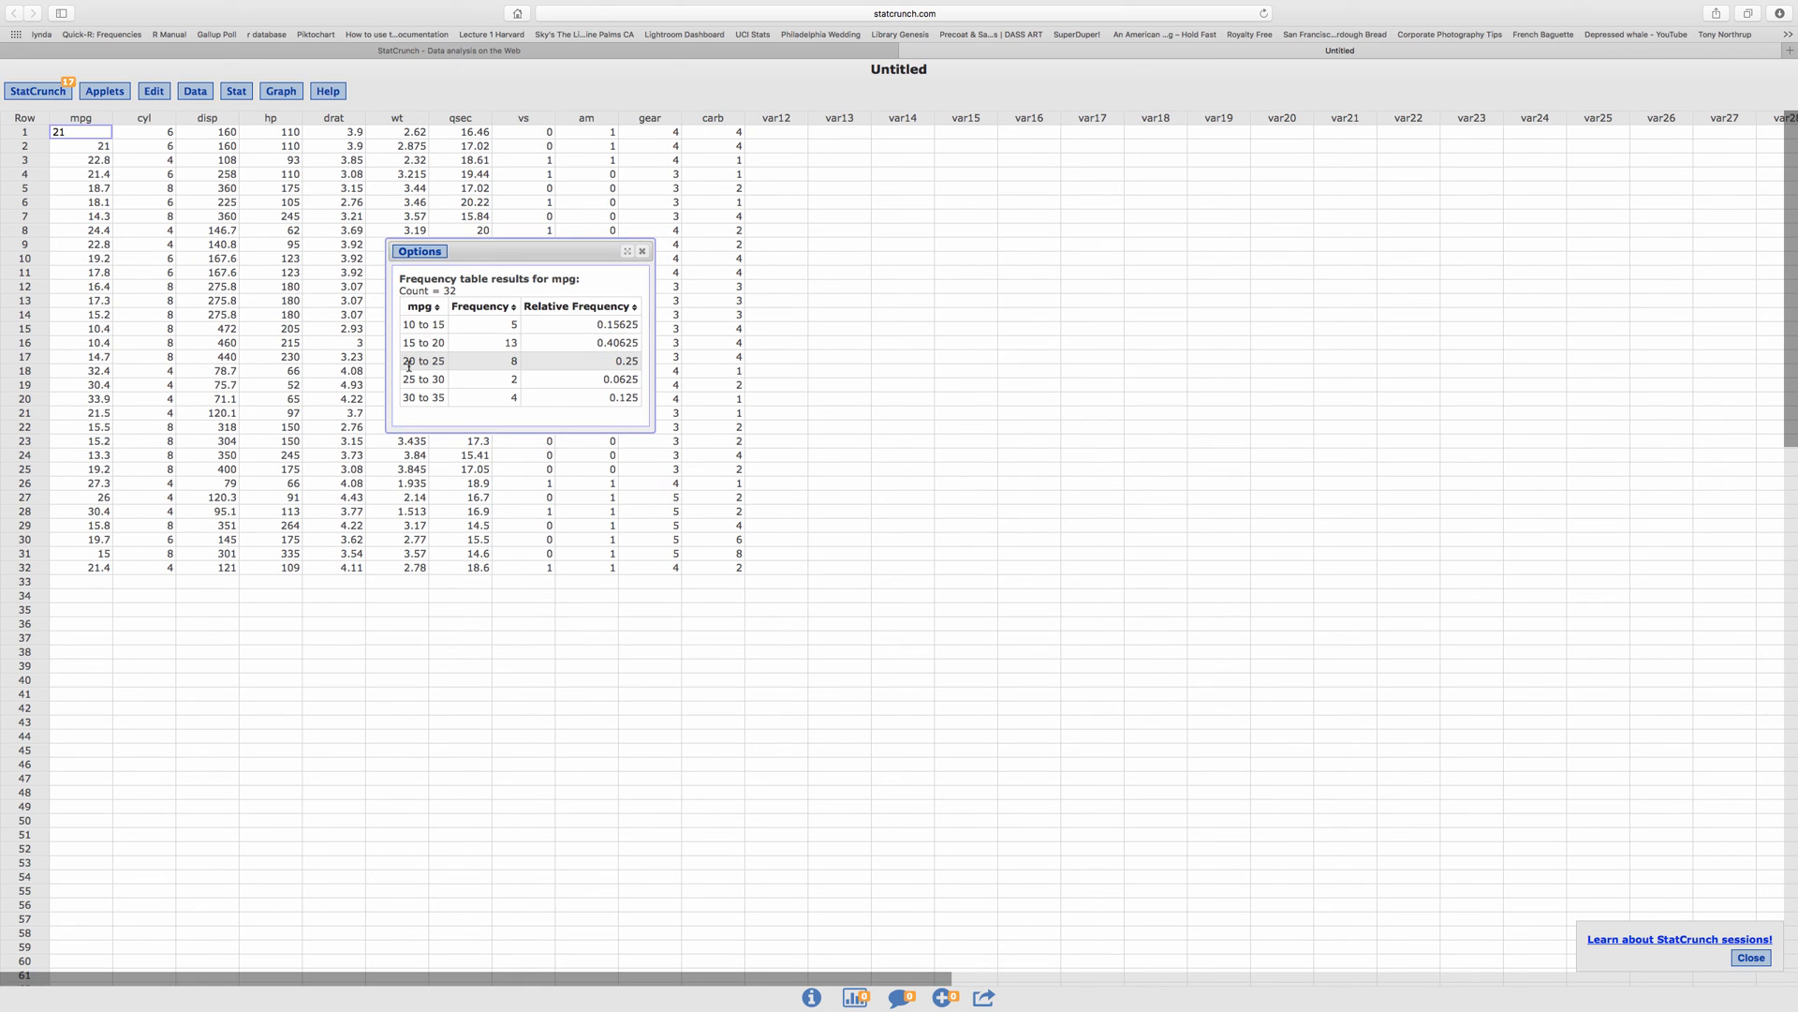
mouse_move(510, 366)
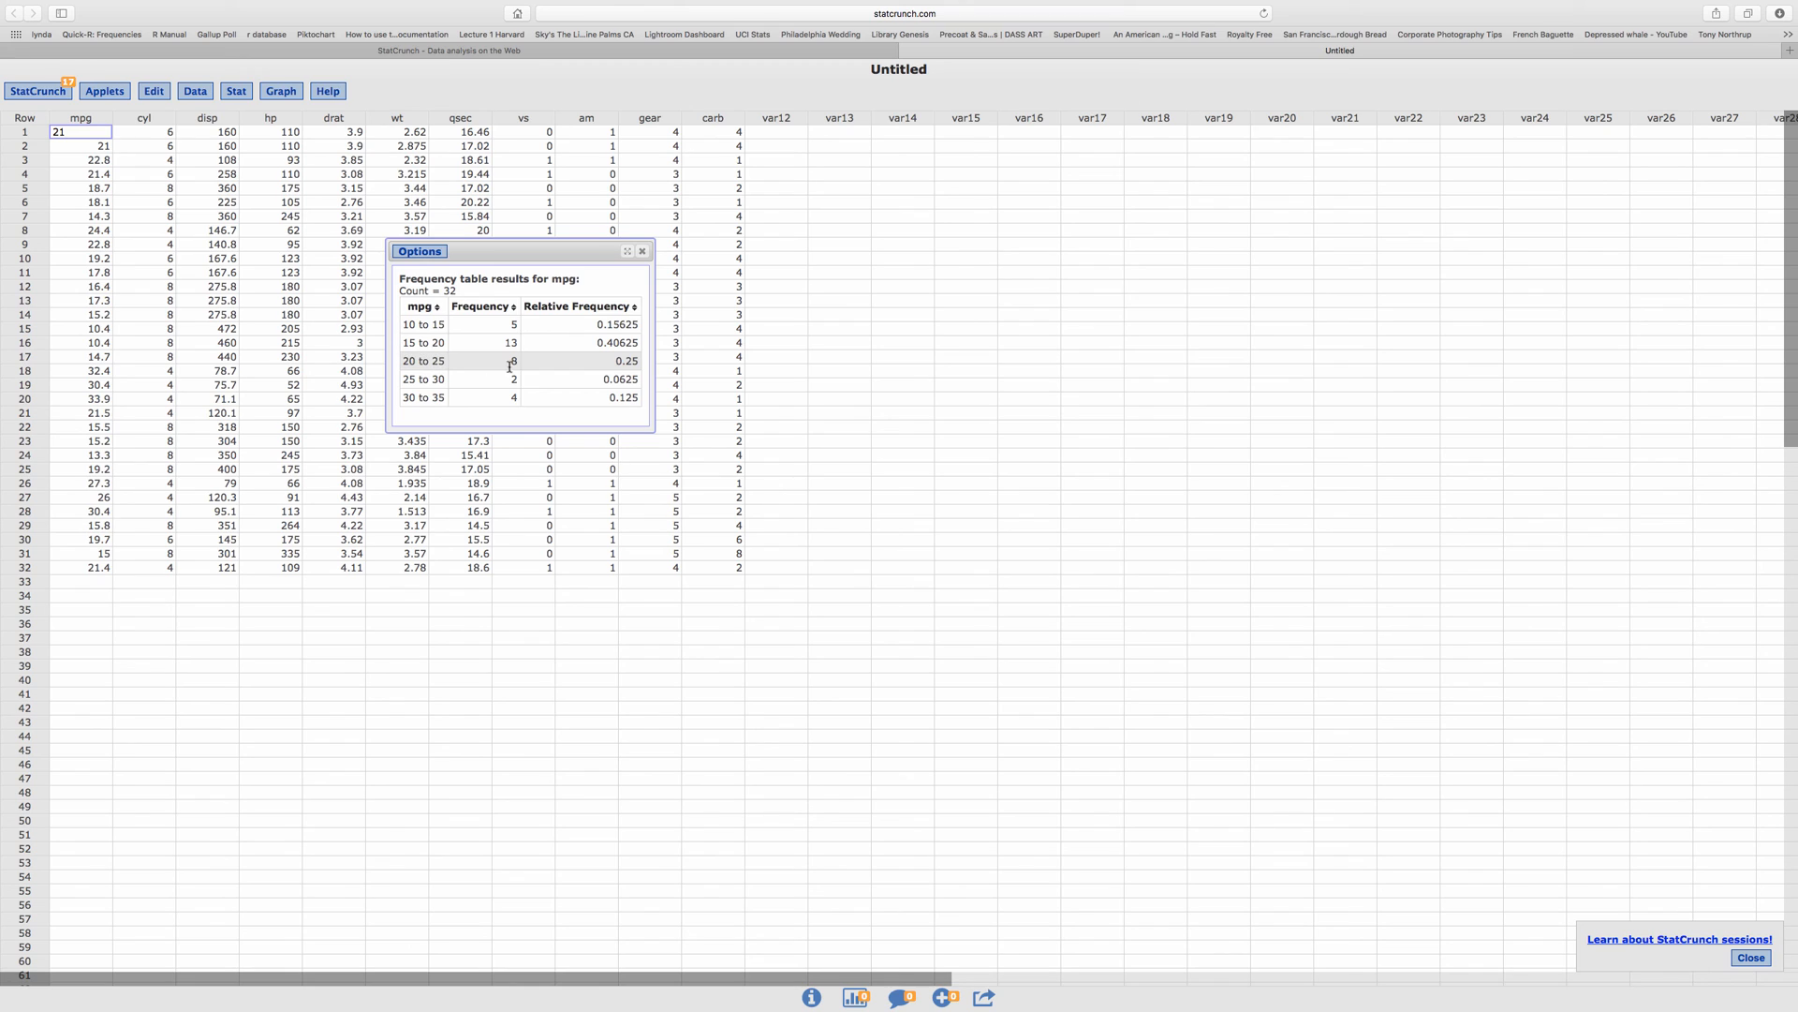